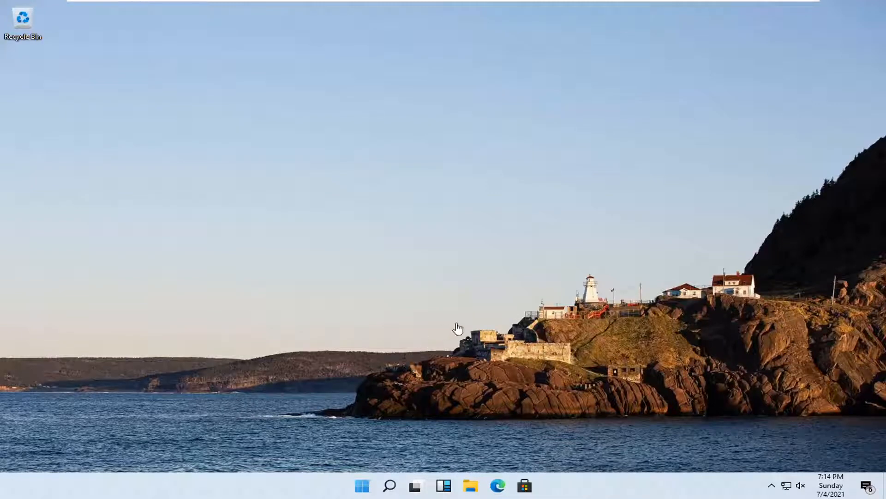
mouse_move(389, 486)
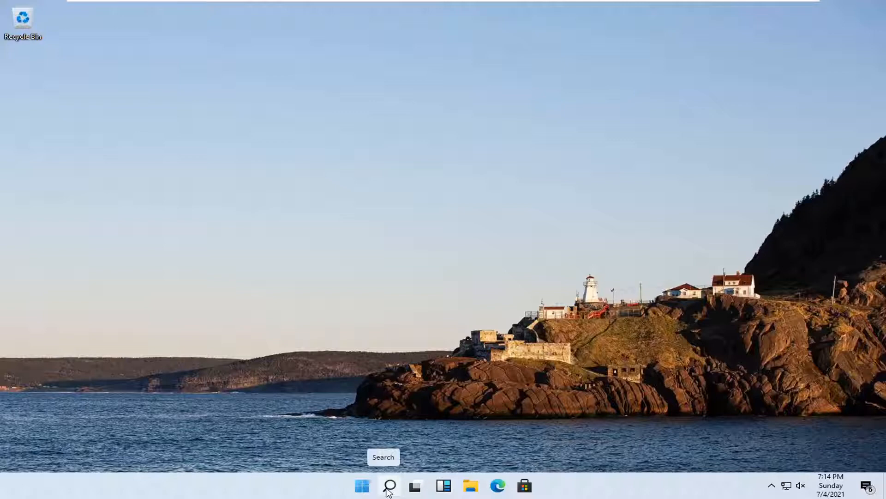
Step: Search Windows for "cmd" and start Command Prompt with administrator rights
click(388, 484)
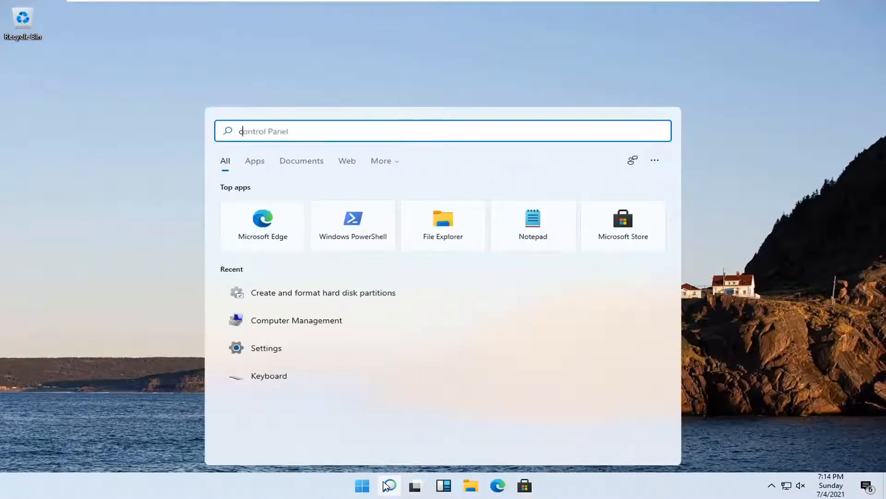
text(cmd)
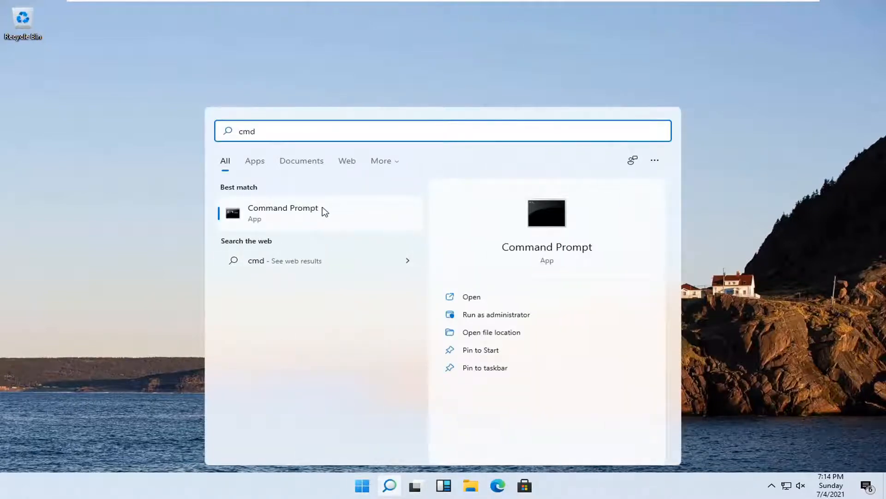
mouse_move(261, 214)
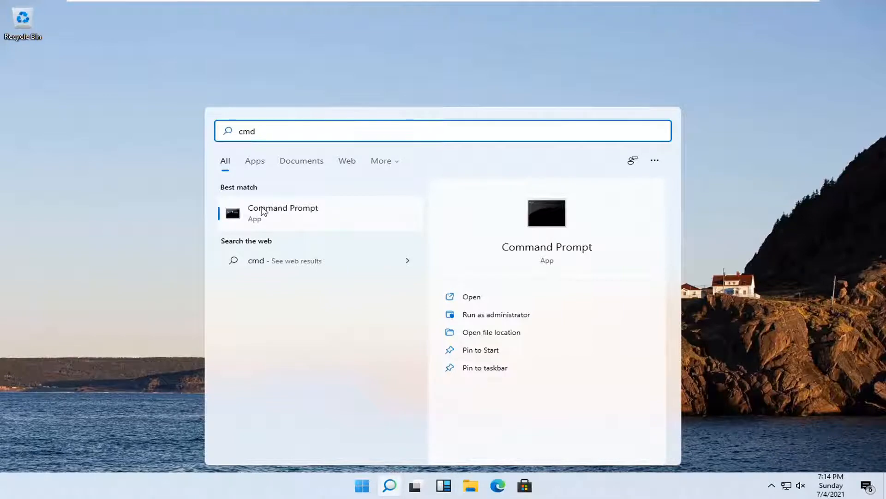
mouse_move(310, 225)
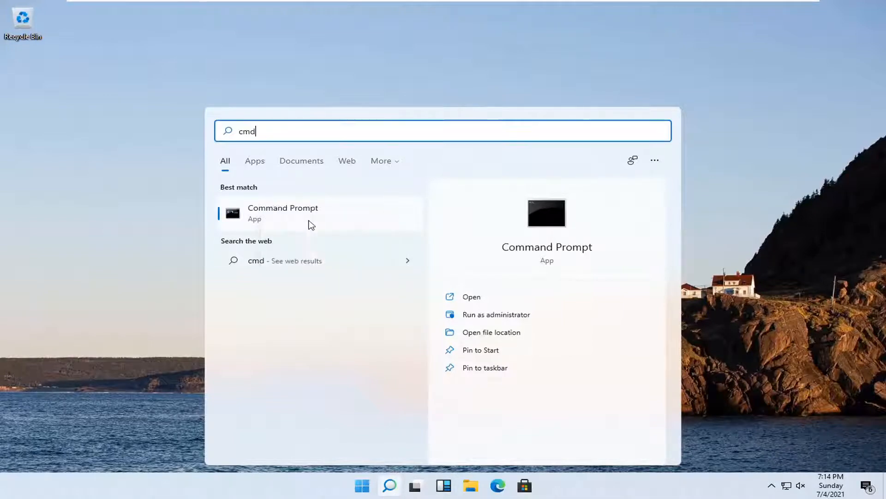
click(496, 314)
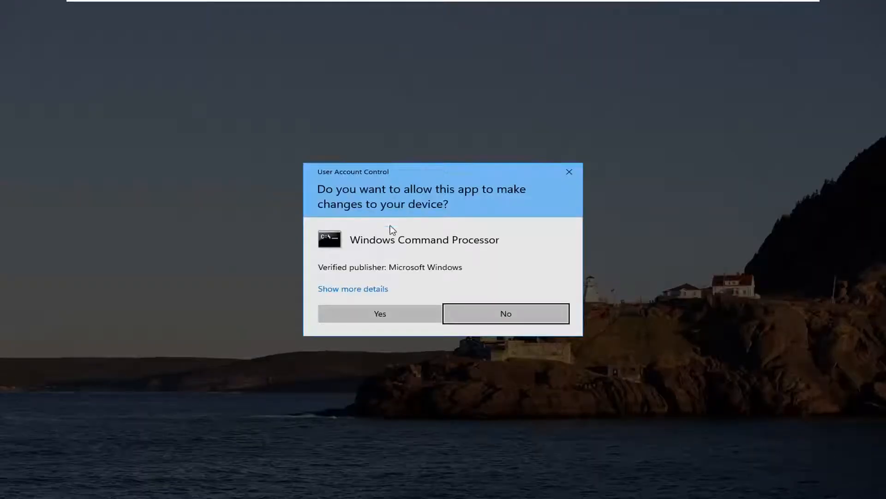
Step: Allow the UAC request, then enter chkdsk /r at the elevated command line
click(379, 313)
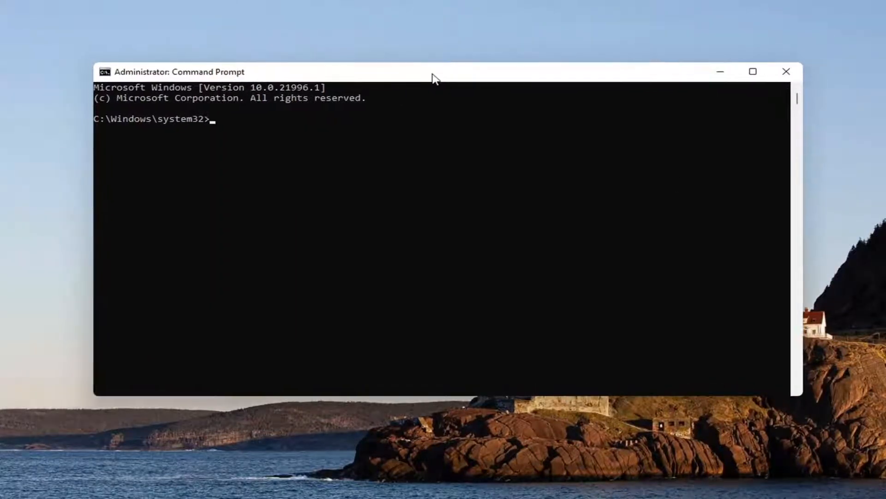
text(chkd)
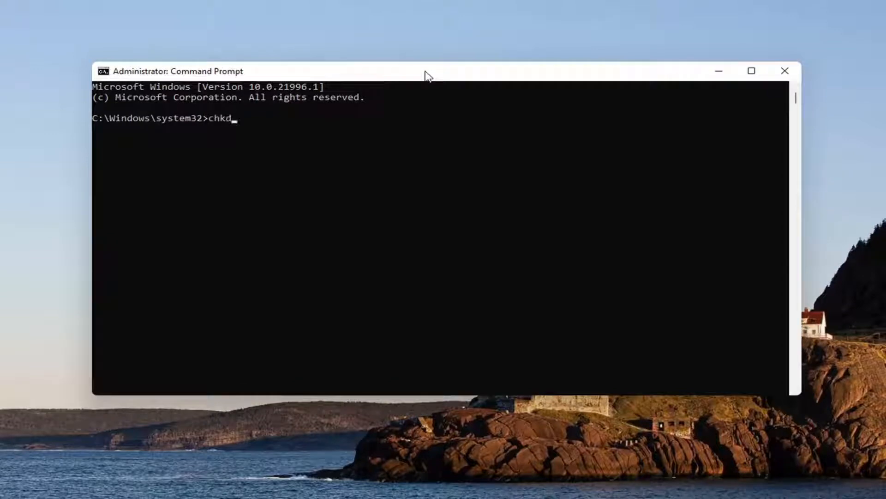
text(sk /r)
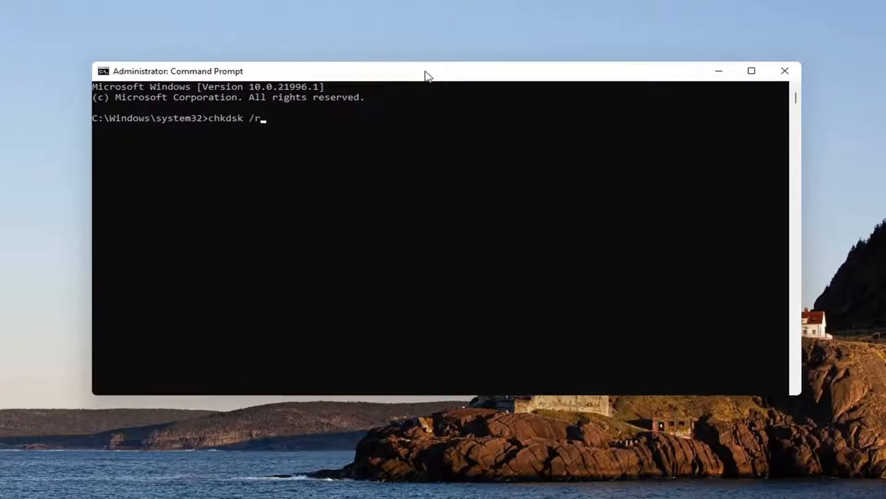
mouse_move(268, 120)
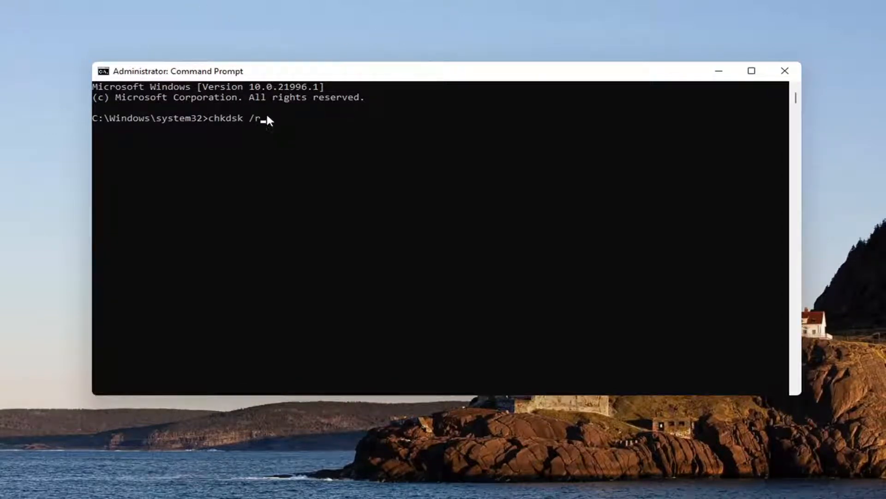
Step: Run chkdsk /r and answer Y to schedule the volume check at the next restart
key(Return)
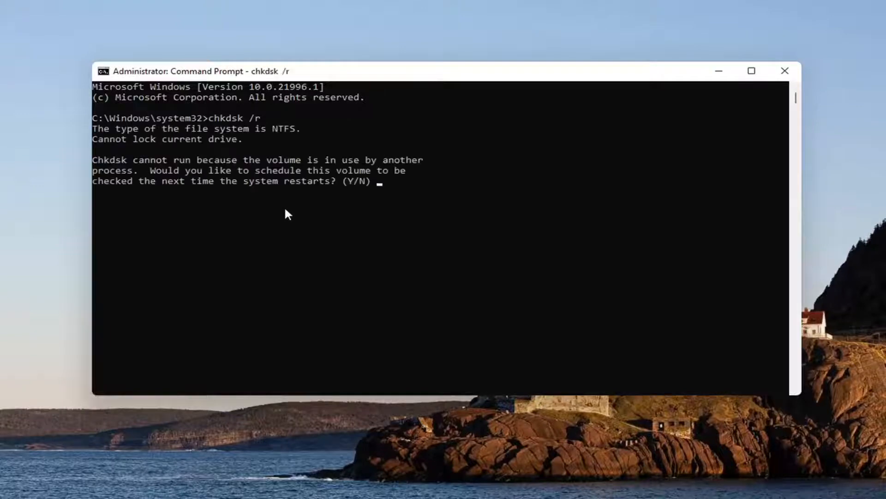
mouse_move(368, 178)
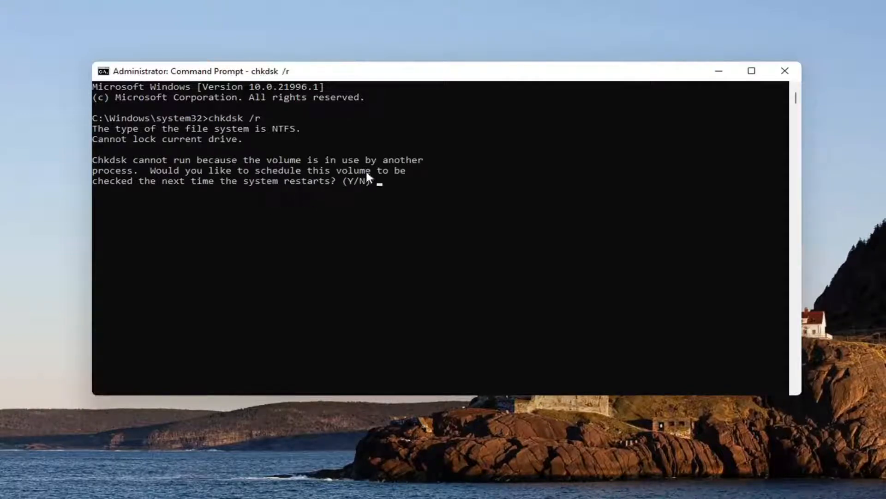
mouse_move(325, 193)
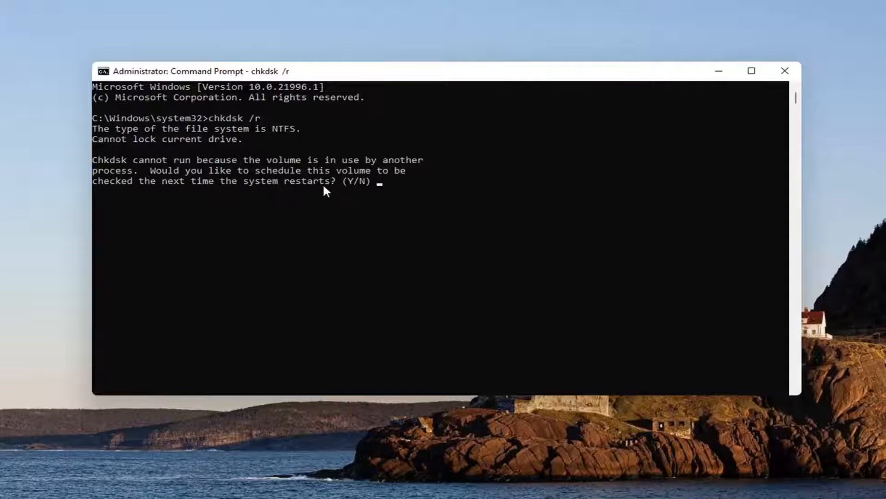
mouse_move(468, 217)
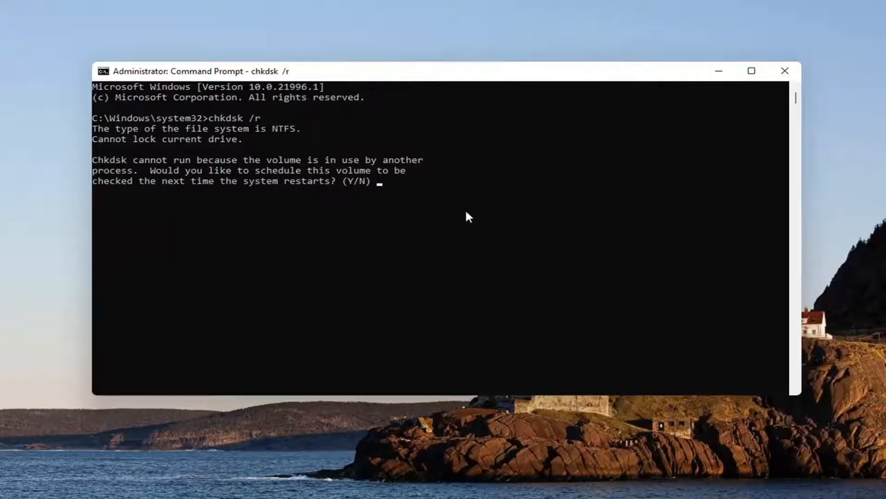
text(y)
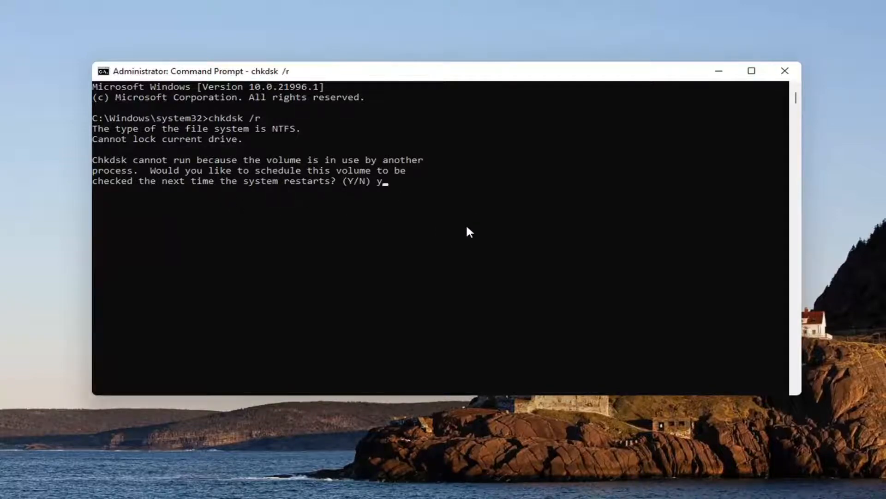